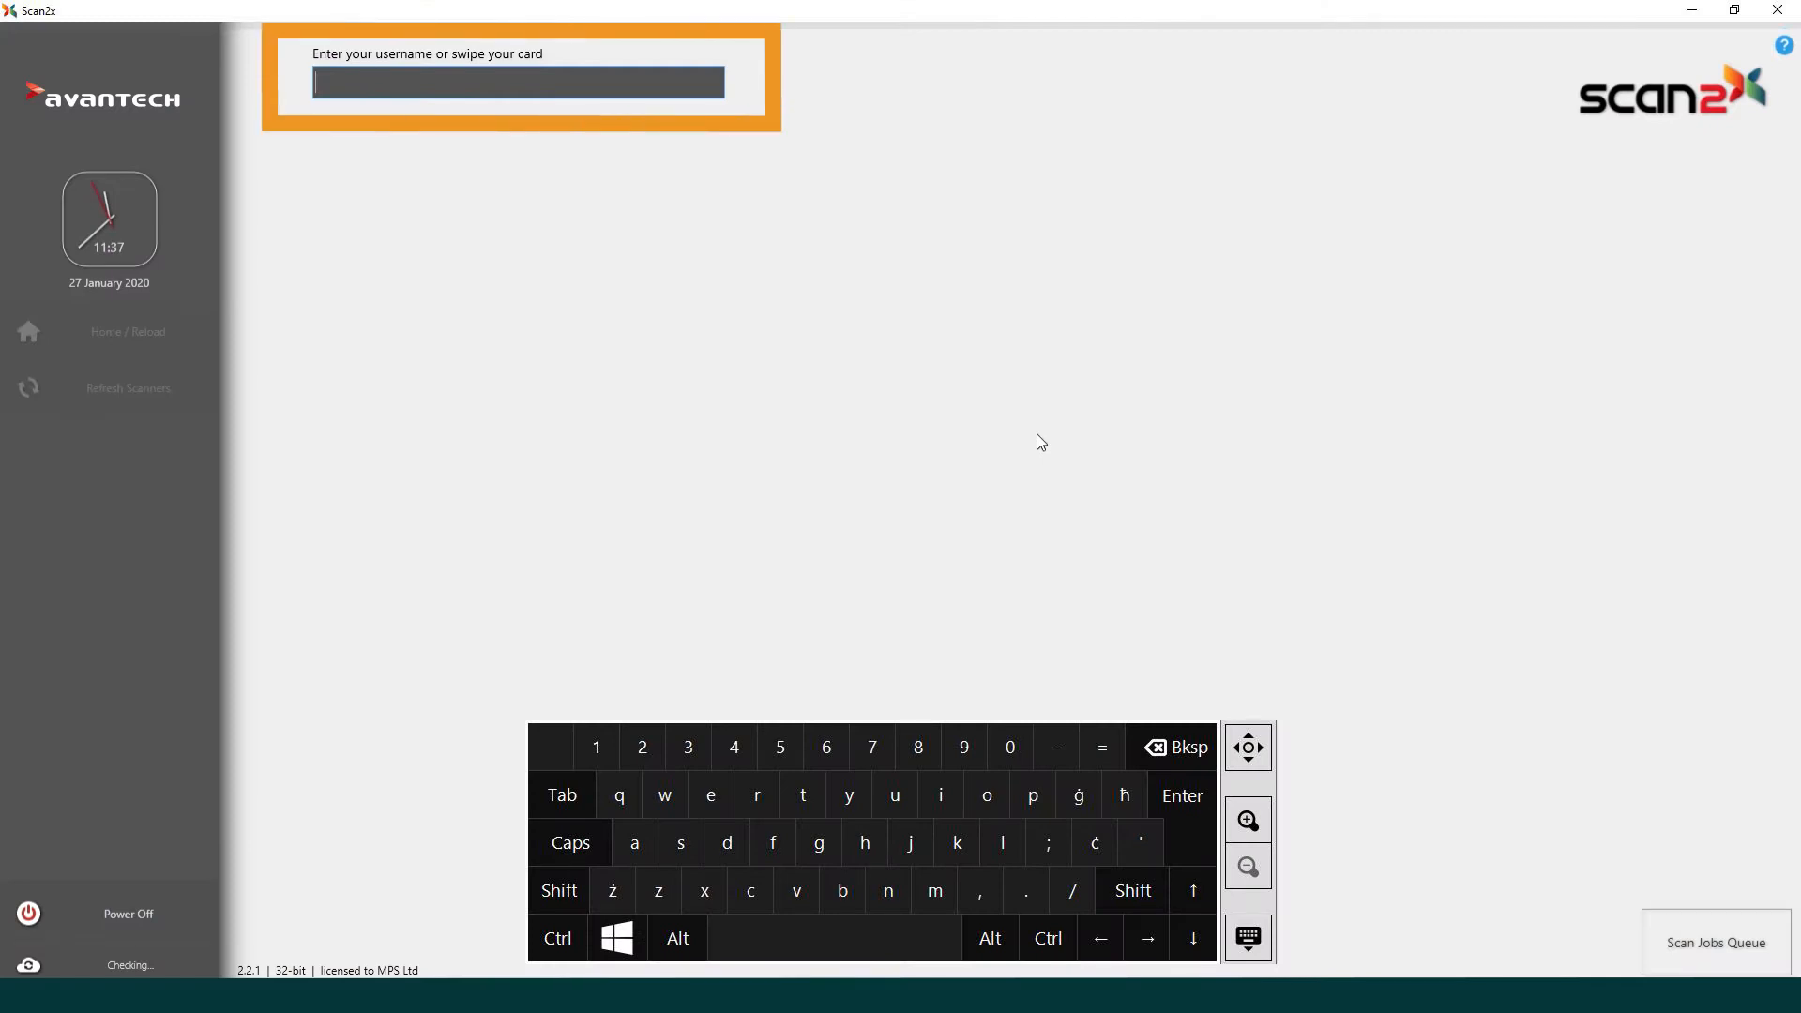
# Sign in to Scan2x as ADMIN with the PIN confirmed via the green tick.
pyautogui.write('ADMI')
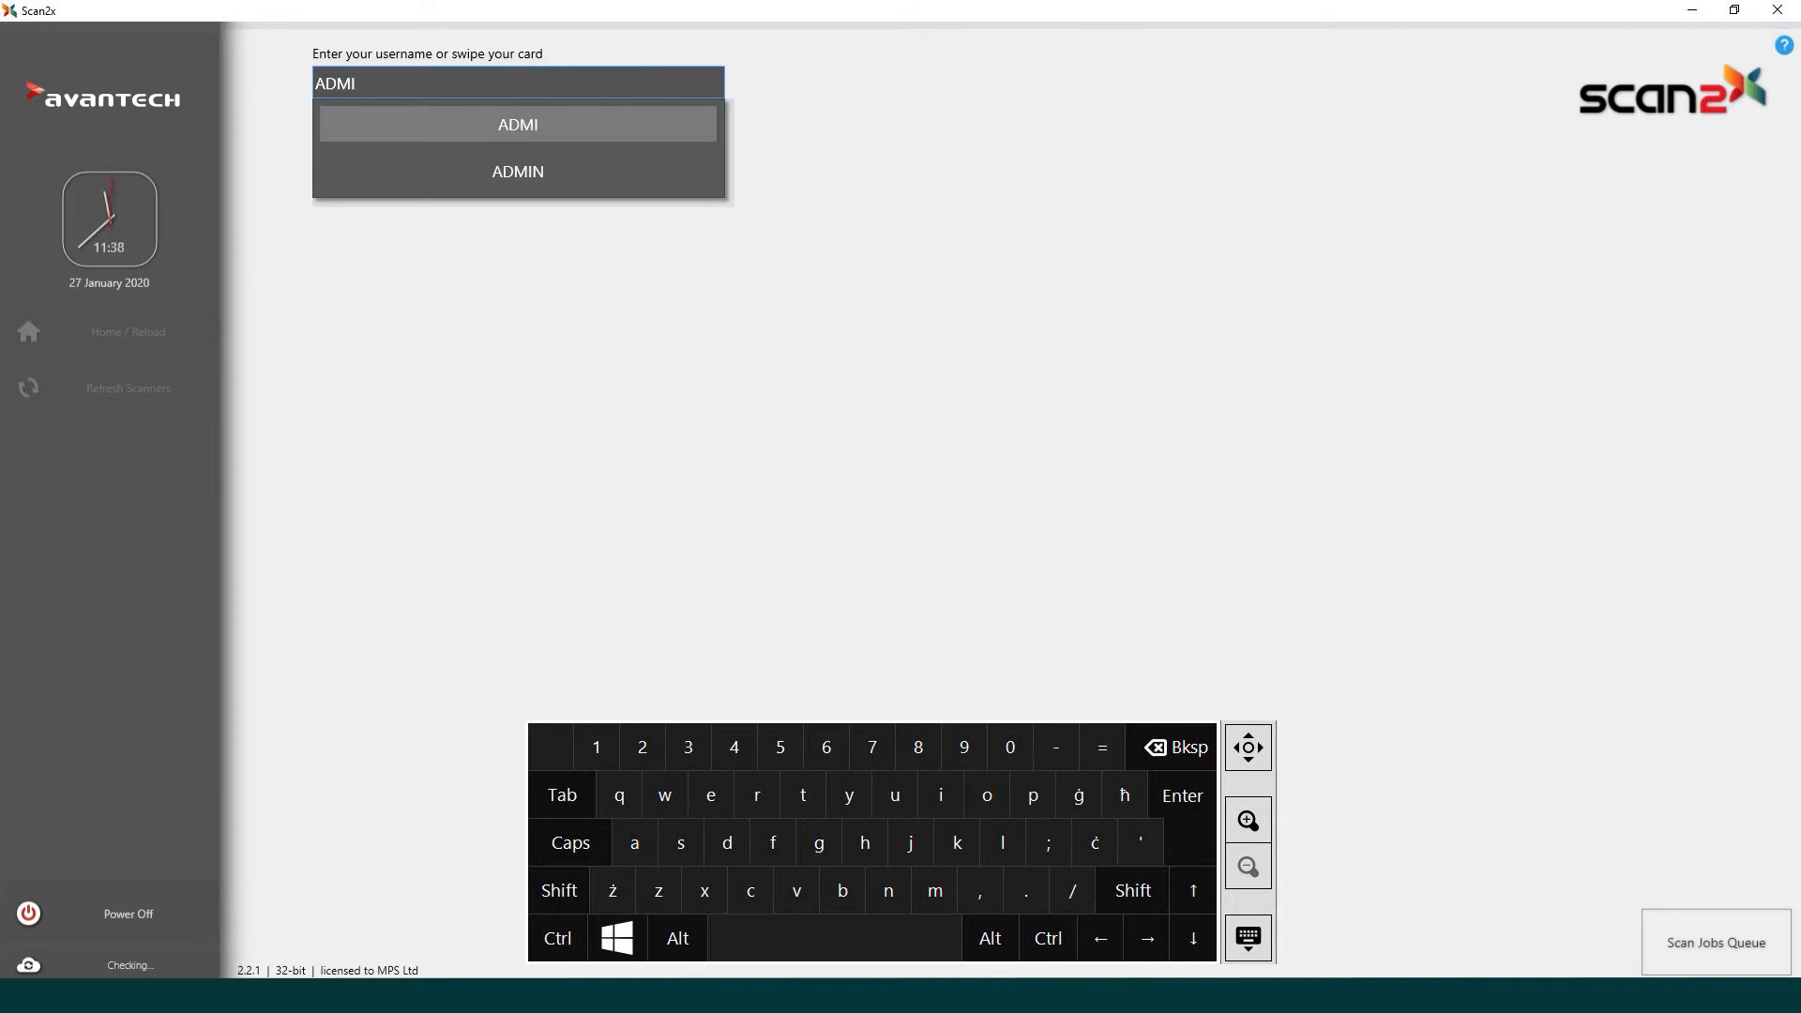
pyautogui.click(518, 170)
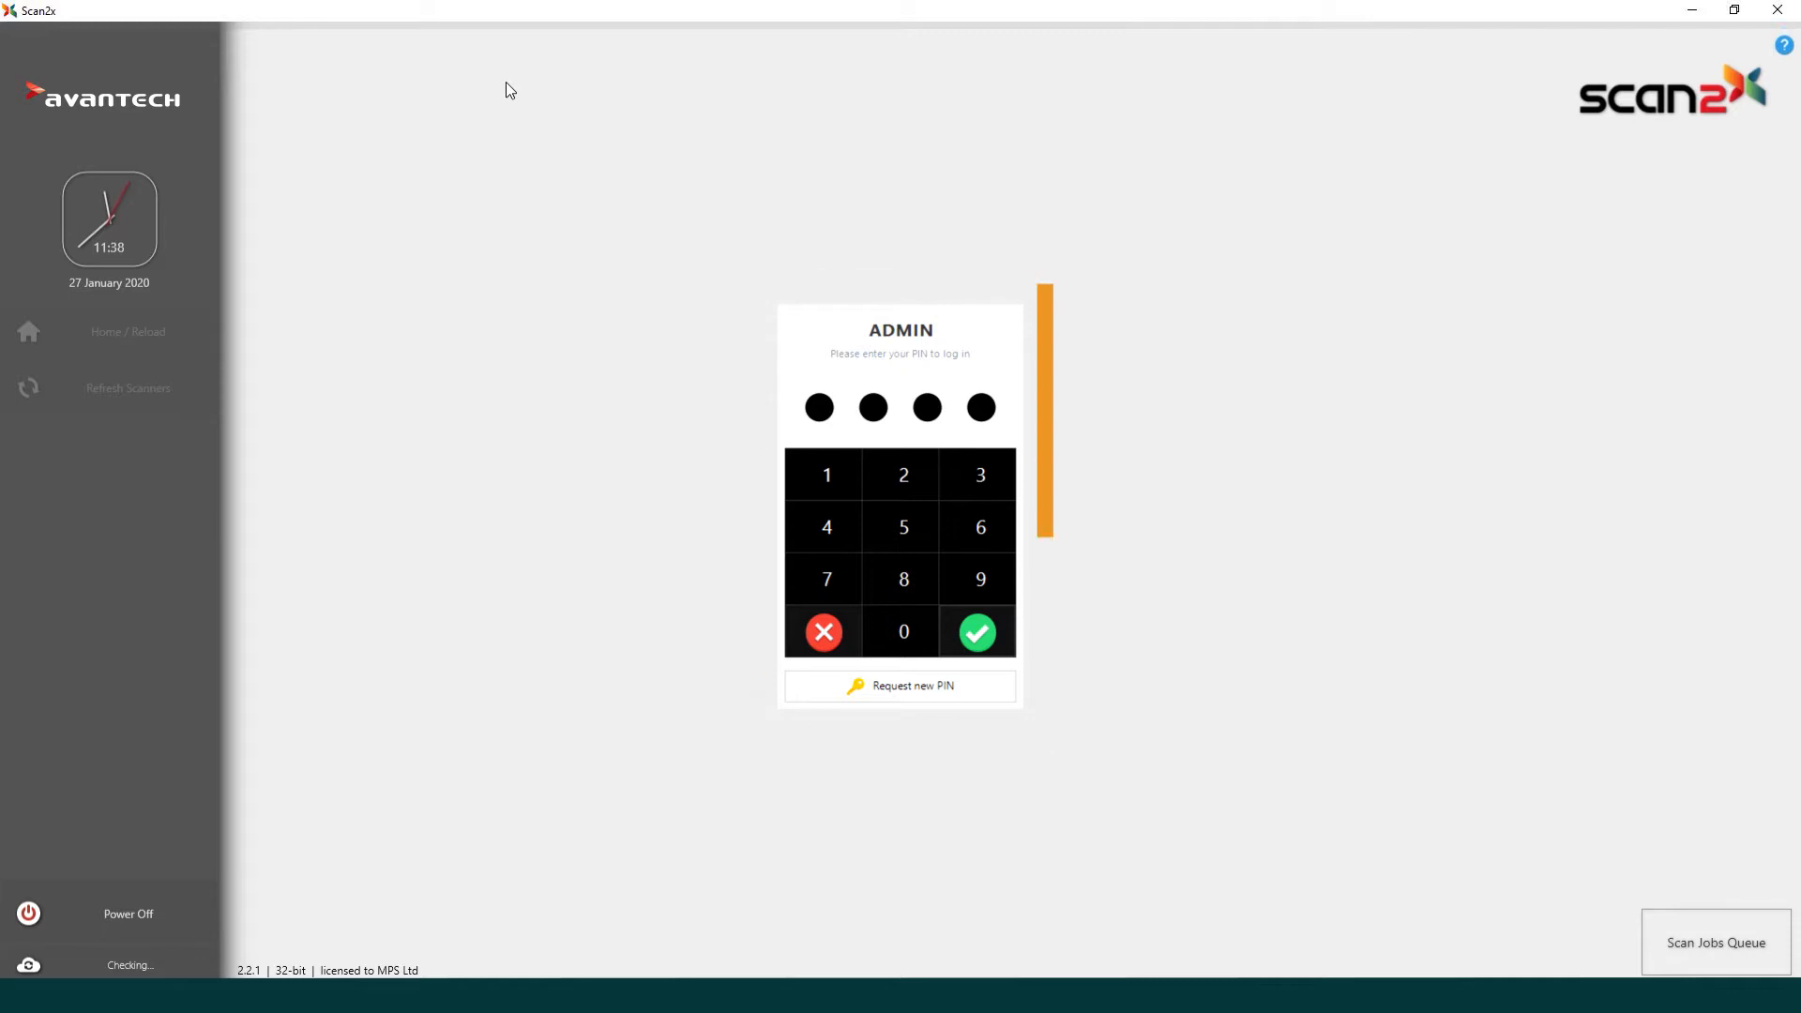
pyautogui.click(978, 632)
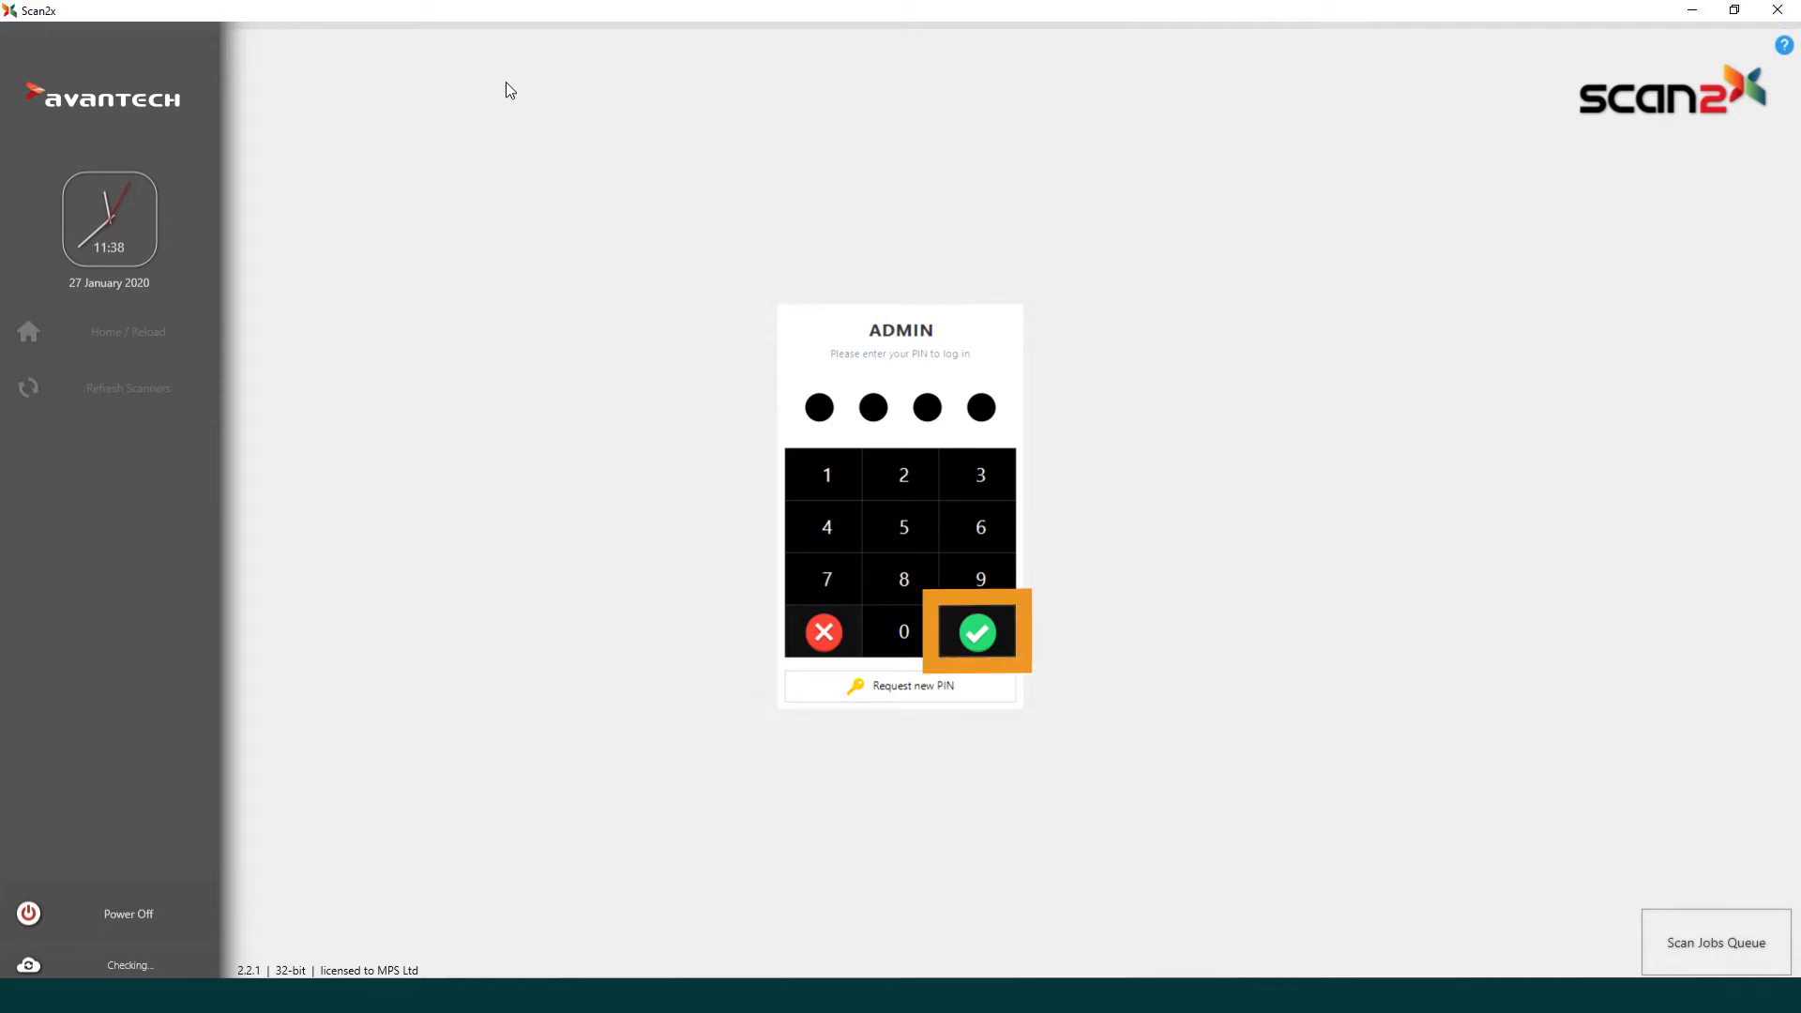
pyautogui.click(975, 632)
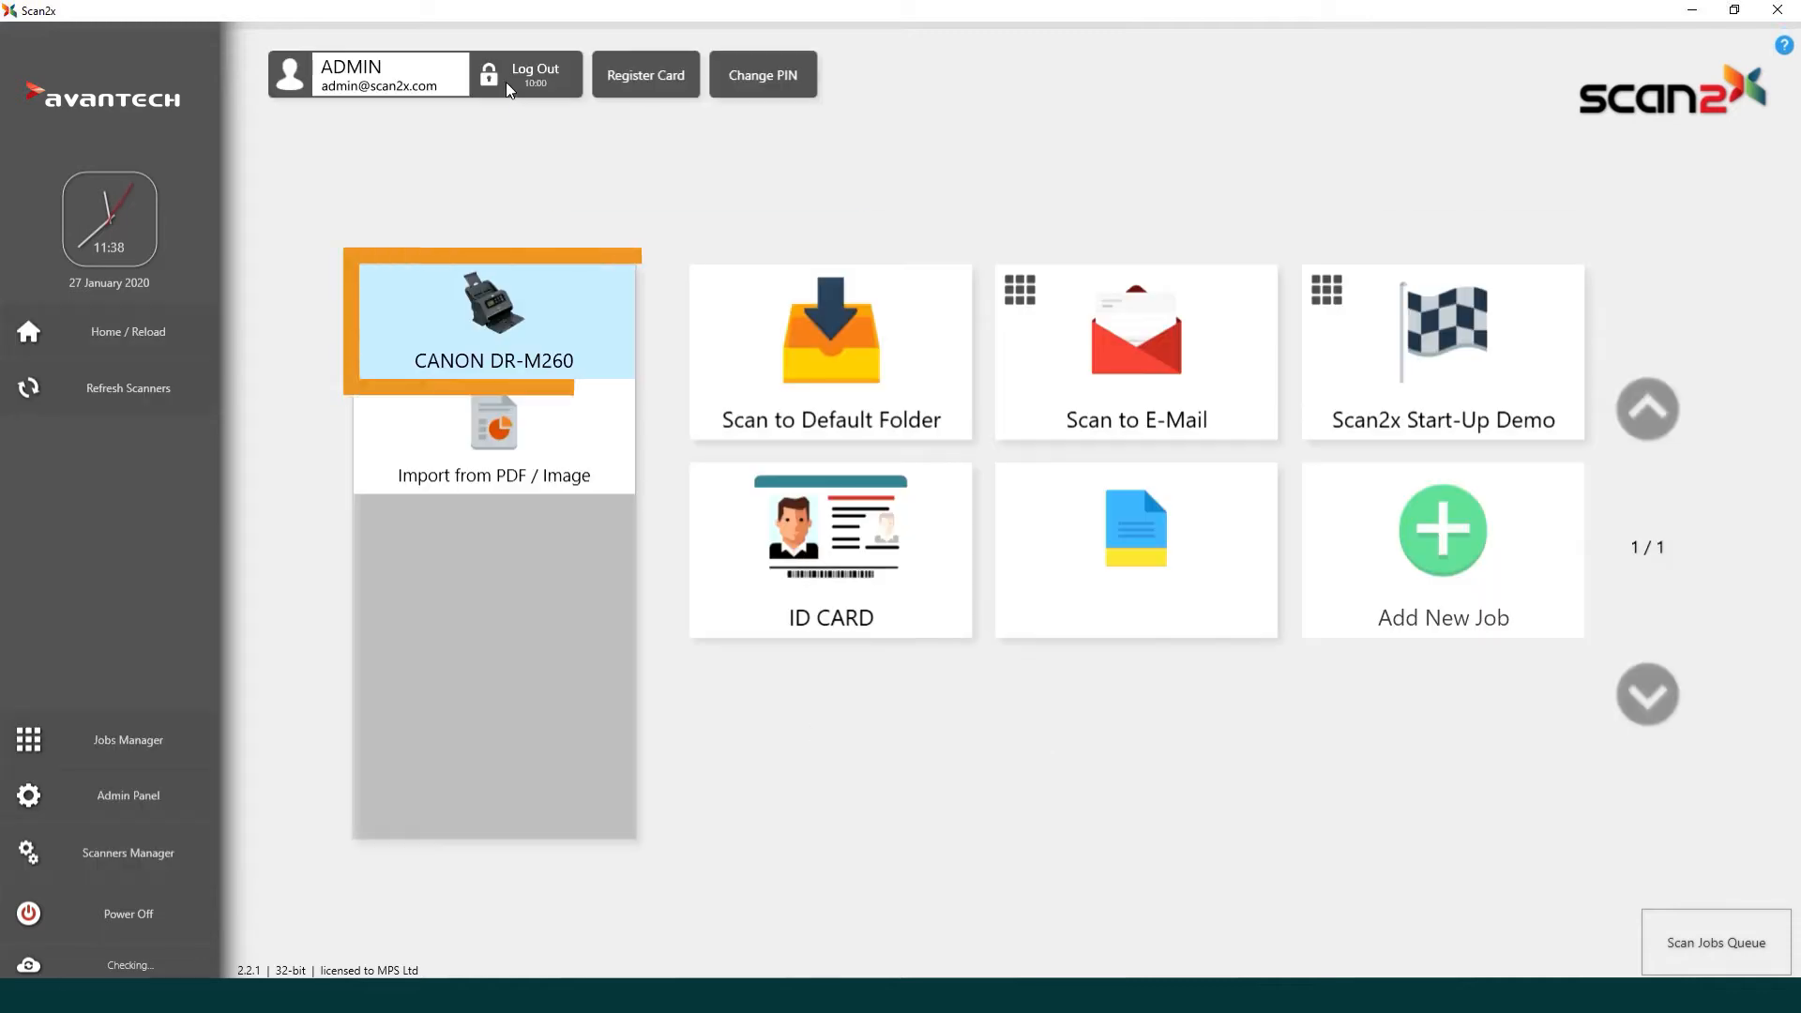
# Run the ID CARD scanning job on the CANON DR-M260 scanner.
pyautogui.click(831, 550)
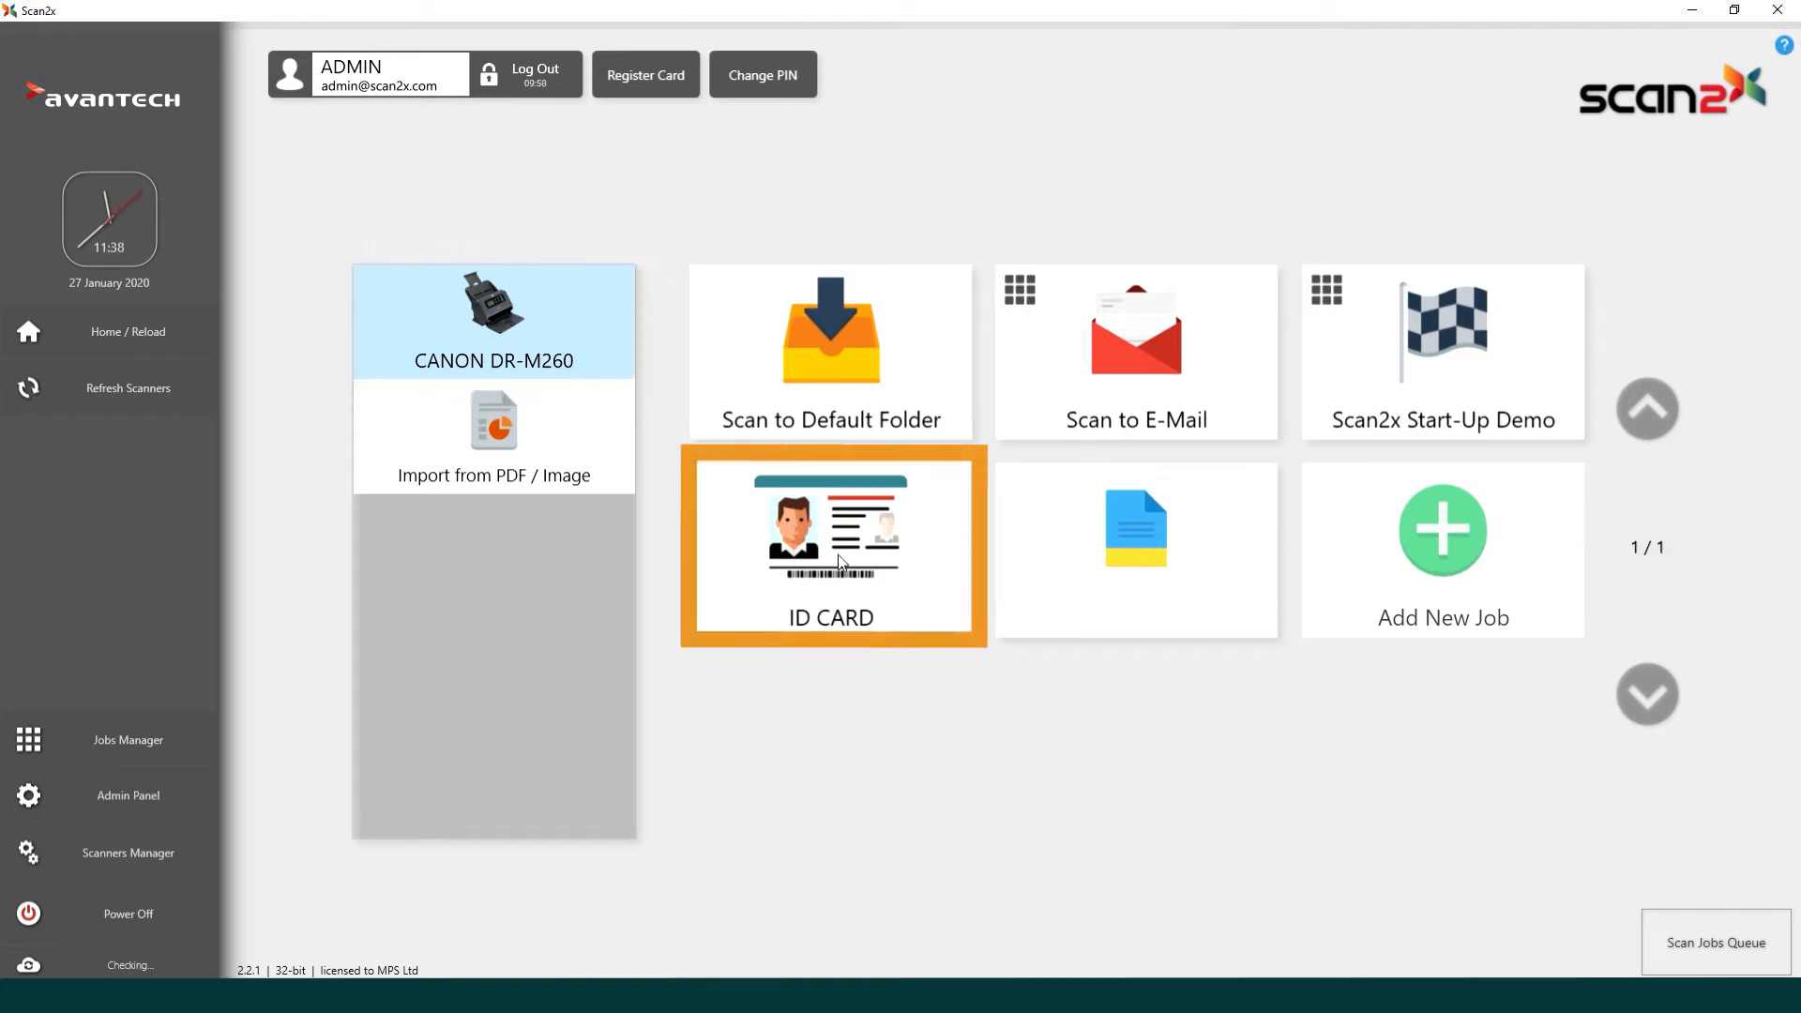
pyautogui.click(832, 545)
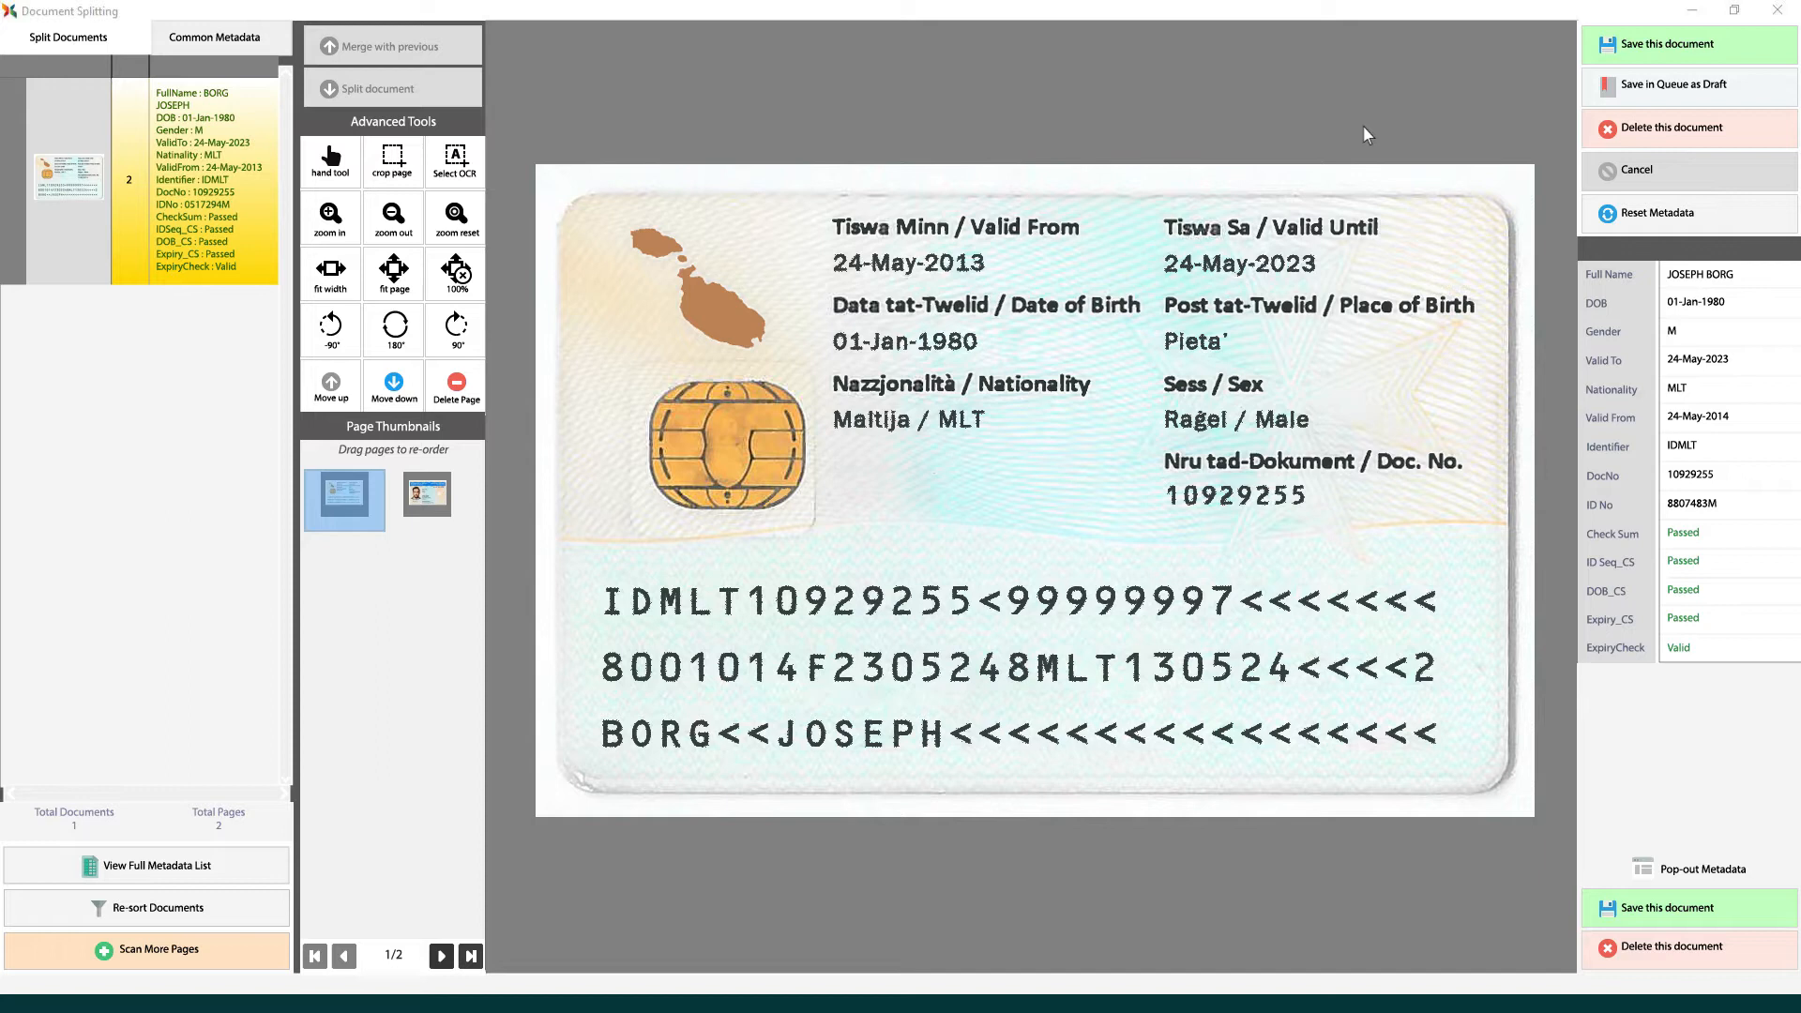